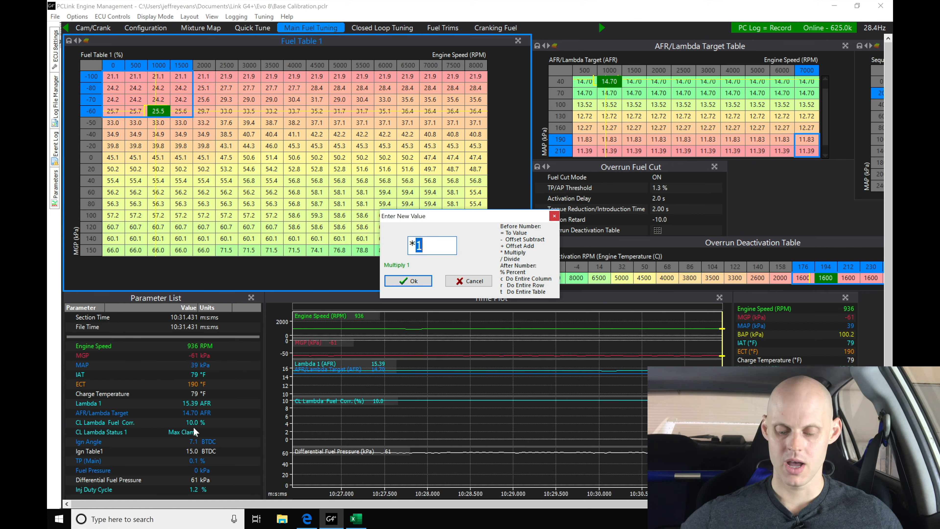
Multiply the selected idle cells by 1.1 so the 25.5 cell becomes 28.0
text(.1)
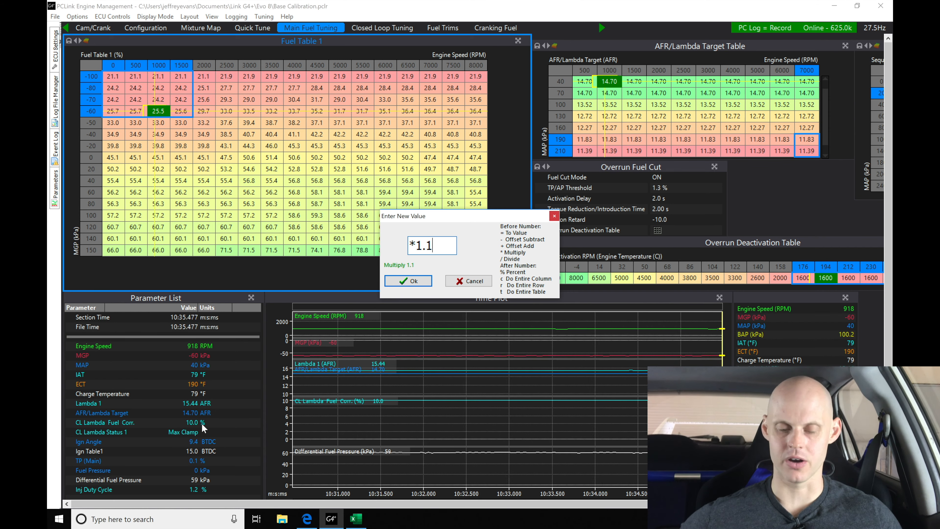
click(408, 281)
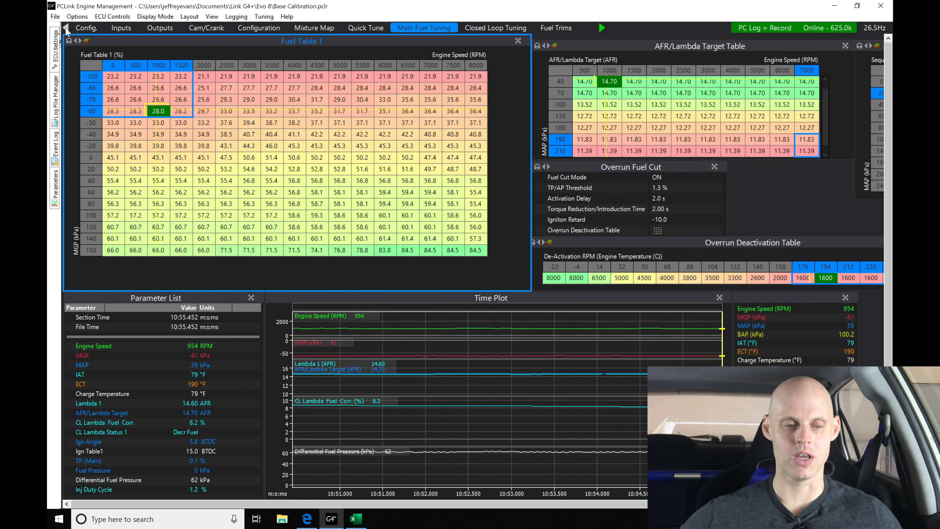
click(85, 27)
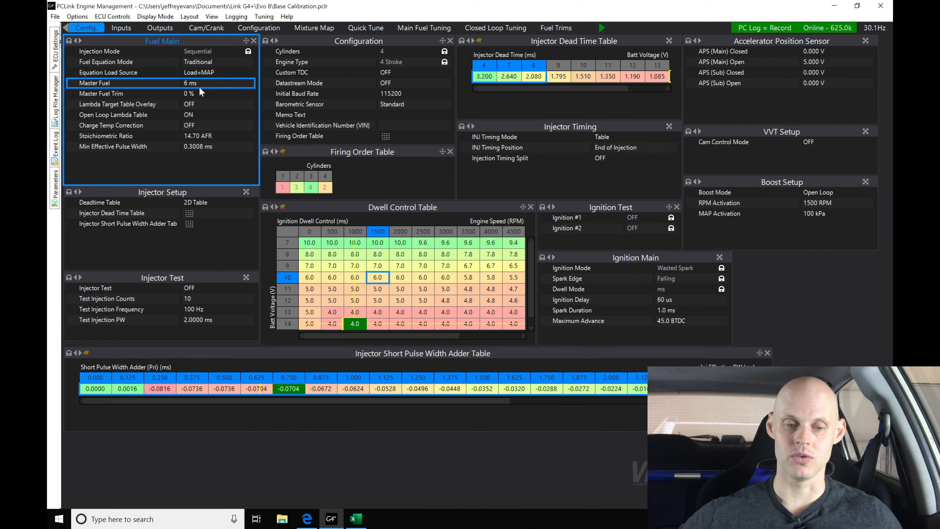
click(423, 27)
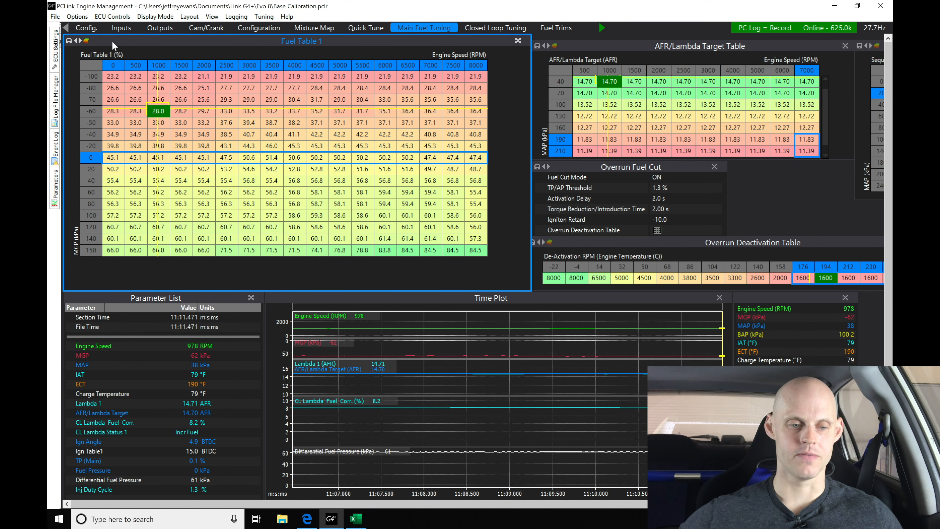
Show the Fuel Main configuration panel with master fuel reading 6 ms
click(86, 27)
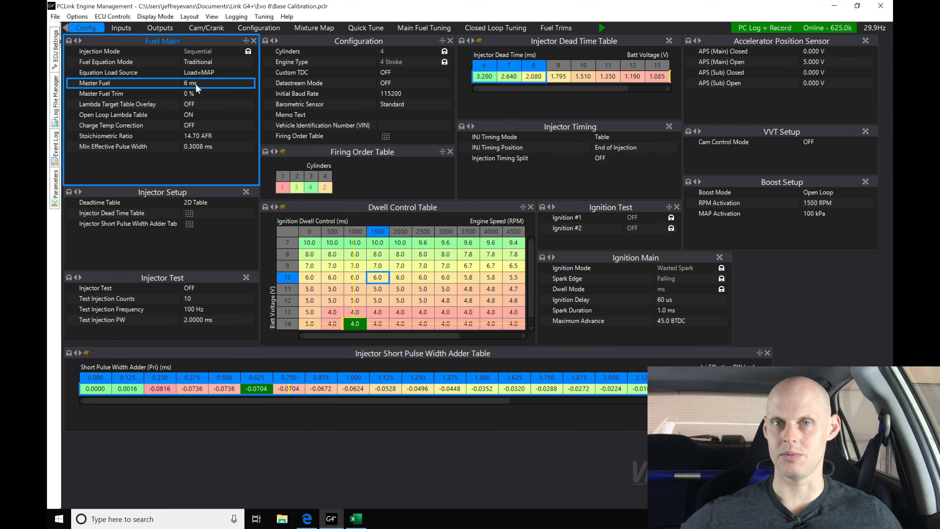
mouse_move(417, 25)
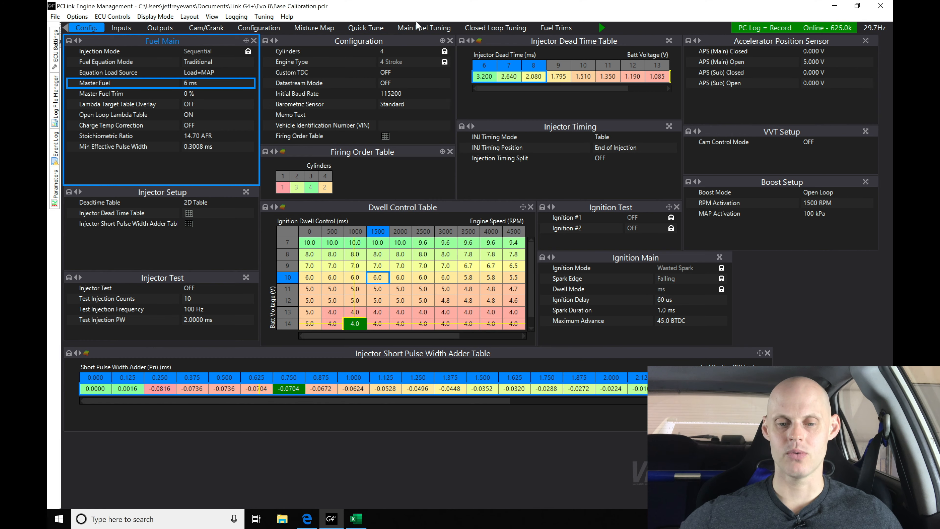
click(424, 27)
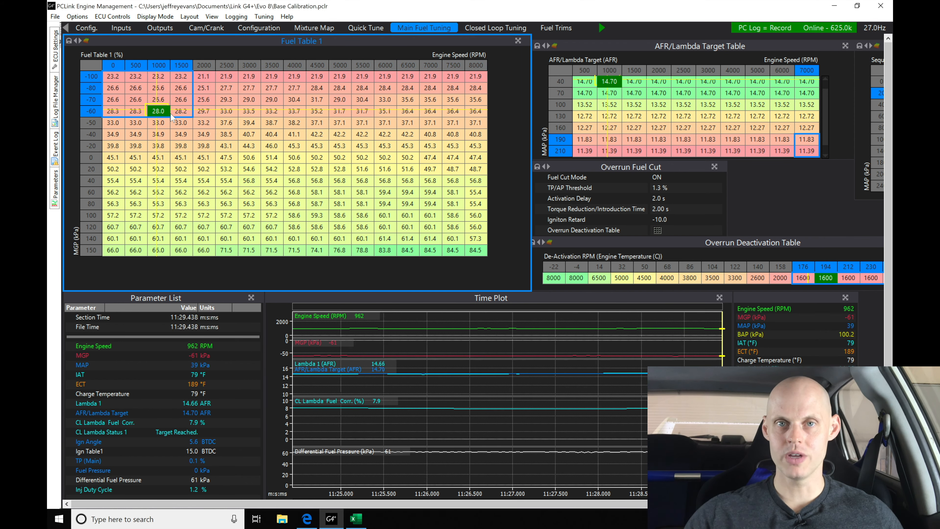
click(85, 27)
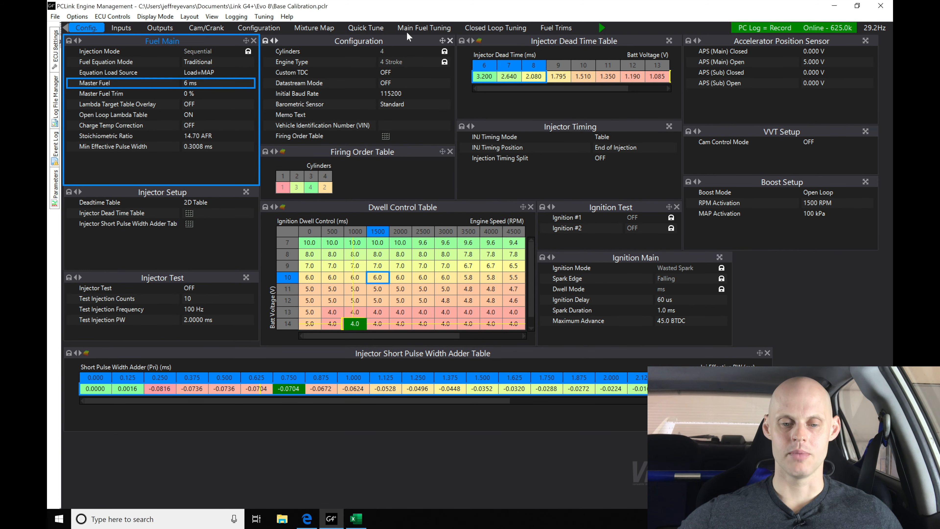
click(425, 27)
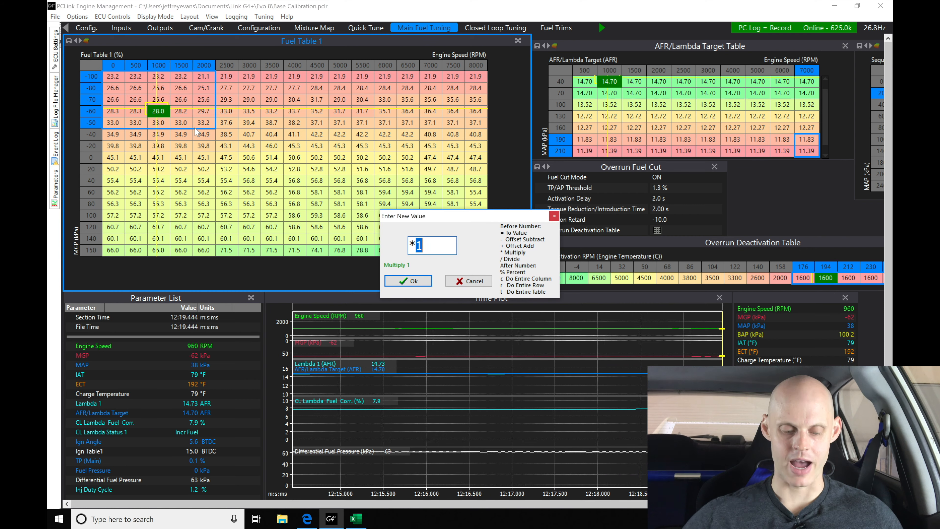
Multiply the wider idle selection so the 28.0 cell becomes 29.7
text(.0)
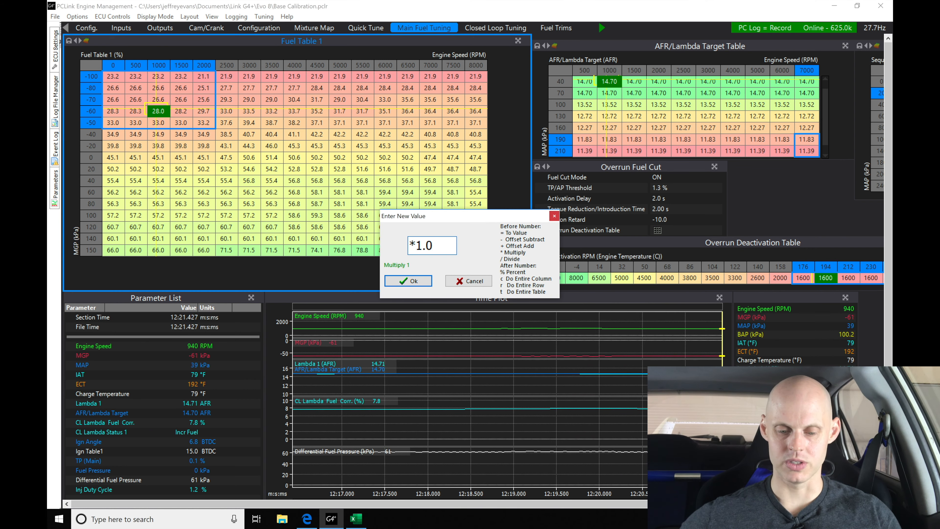
click(408, 281)
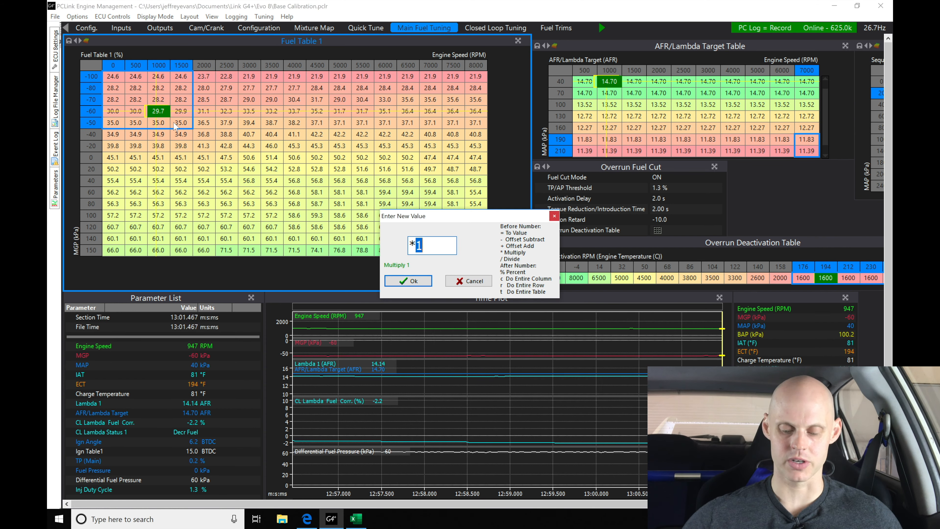
Lean the idle cells by about three percent (29.7 to 28.8), then show Closed Loop Tuning
text(.98)
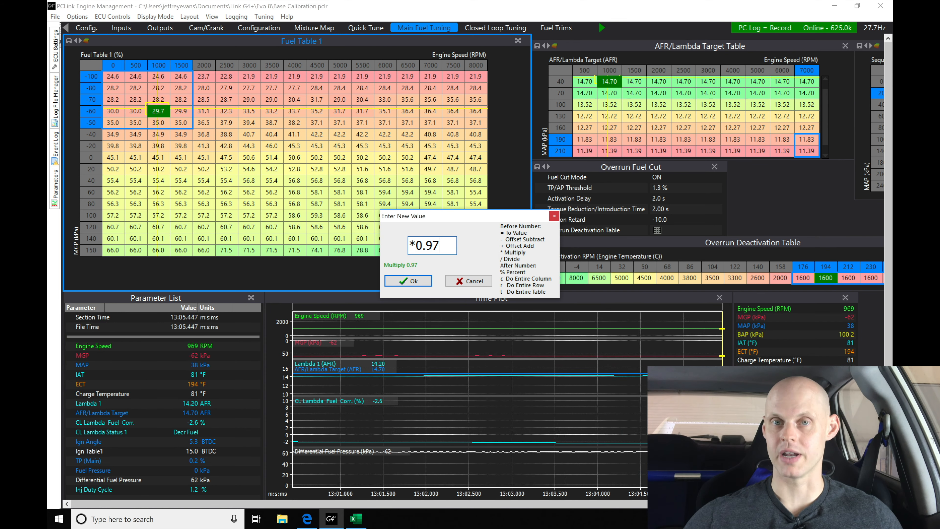
click(408, 280)
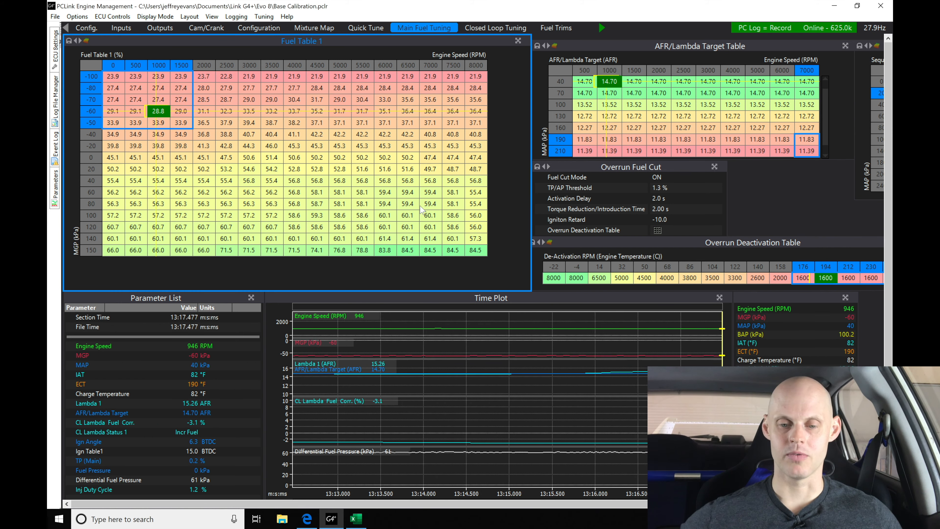
click(495, 27)
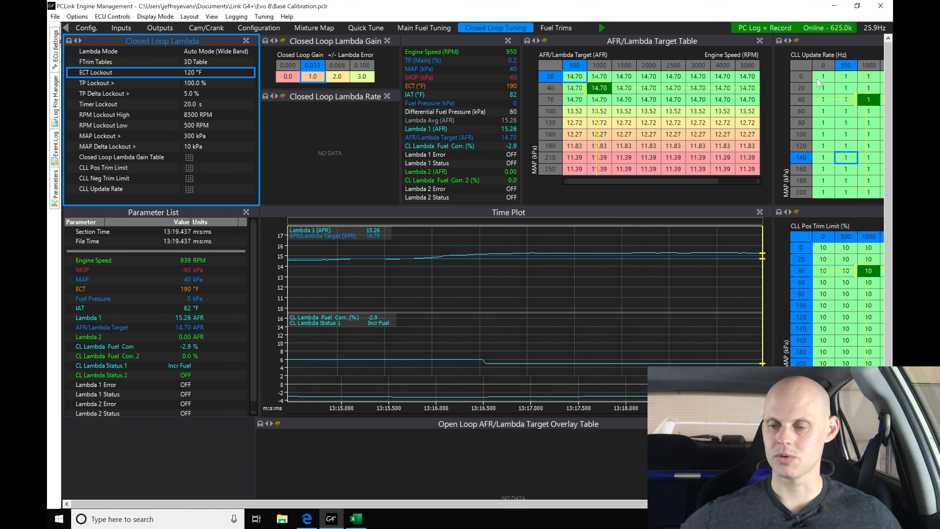